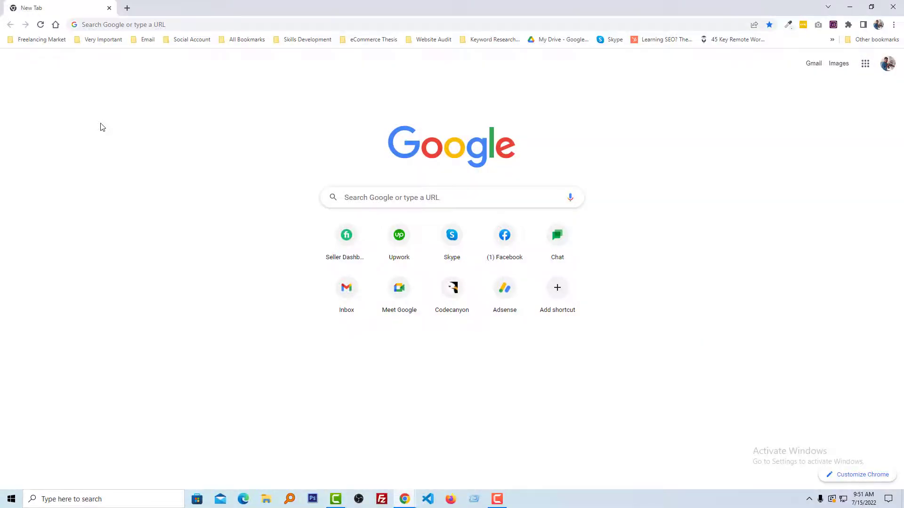
mouse_move(187, 46)
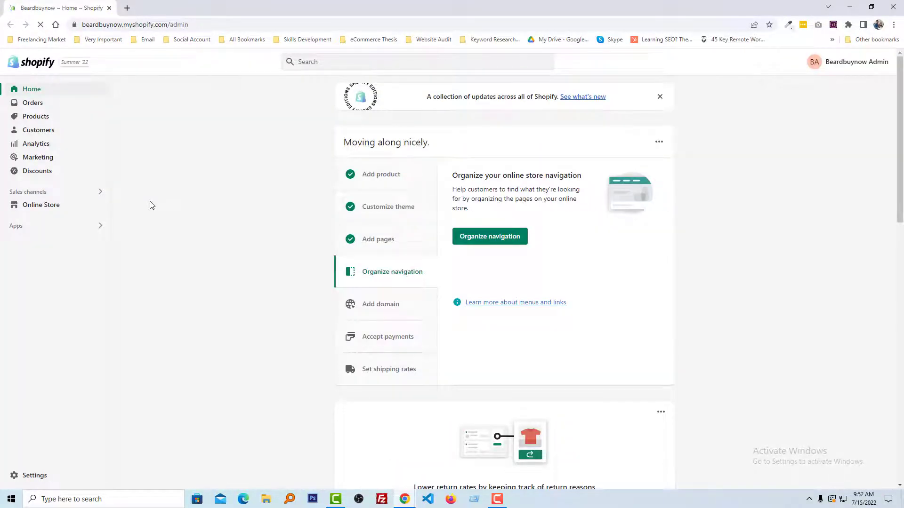
mouse_move(143, 208)
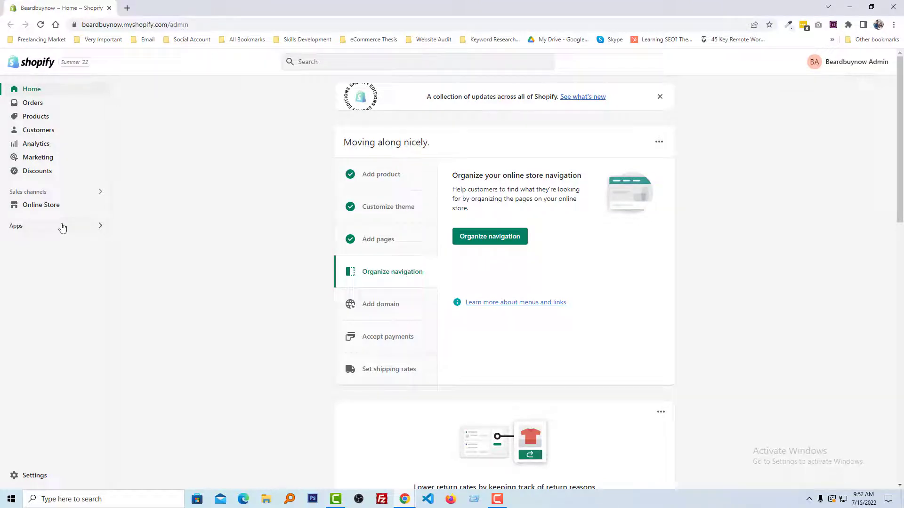
Open Apps from the sidebar and go to App and sales channel settings.
click(16, 225)
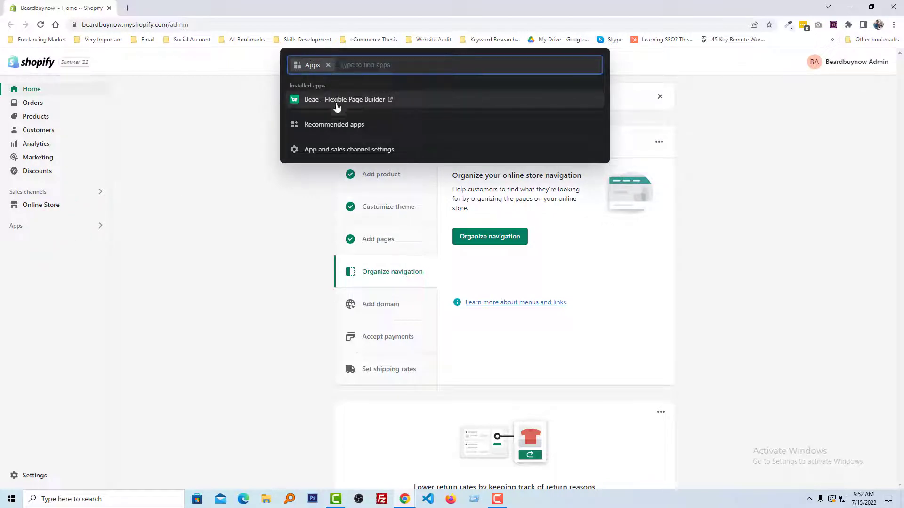
mouse_move(349, 149)
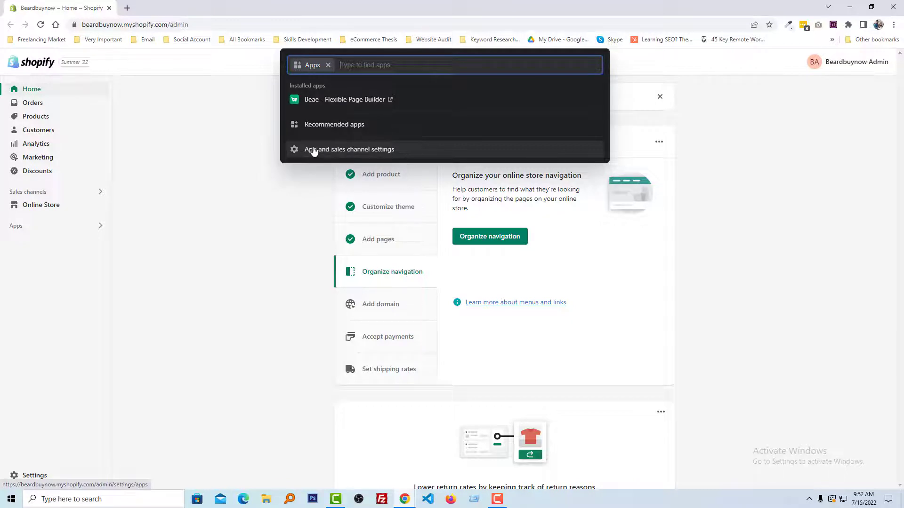
click(349, 149)
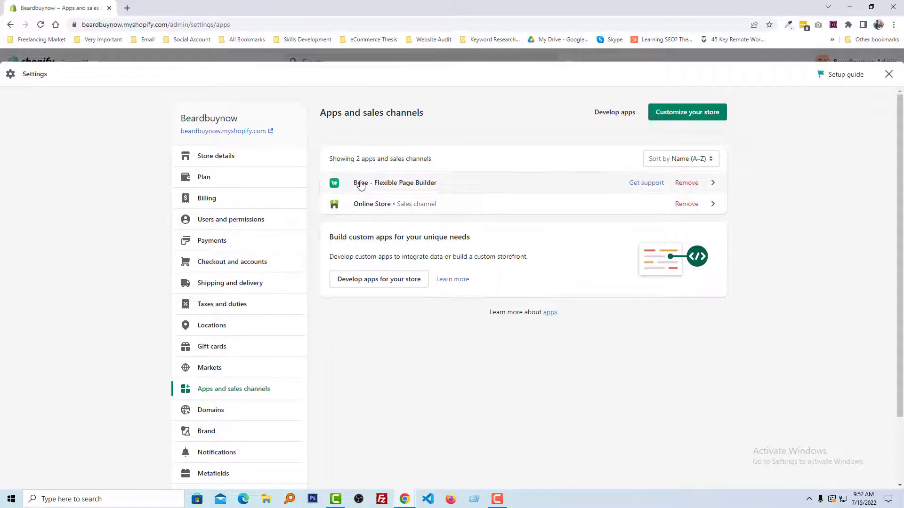
mouse_move(775, 218)
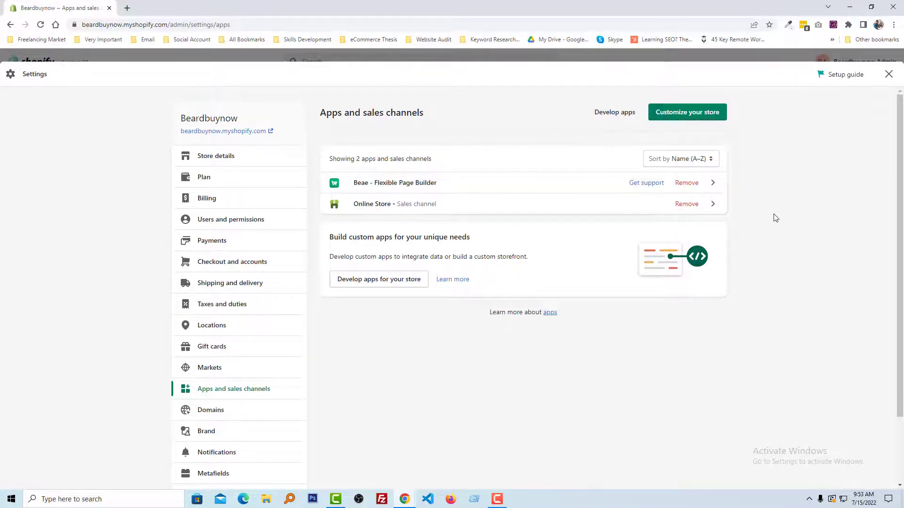
mouse_move(790, 242)
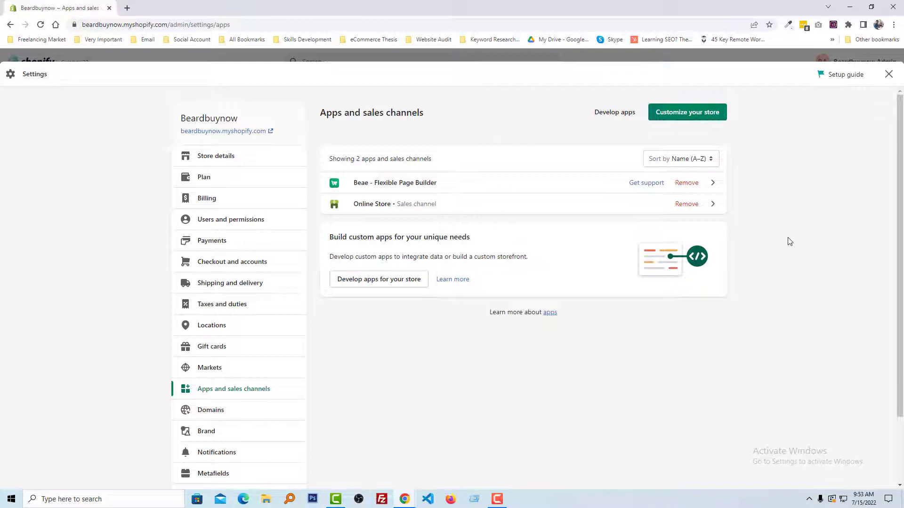
mouse_move(780, 211)
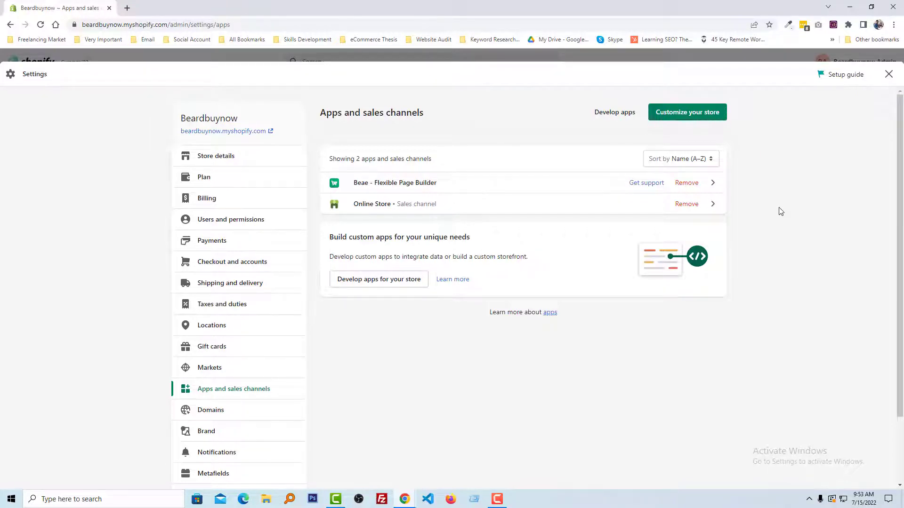
mouse_move(632, 222)
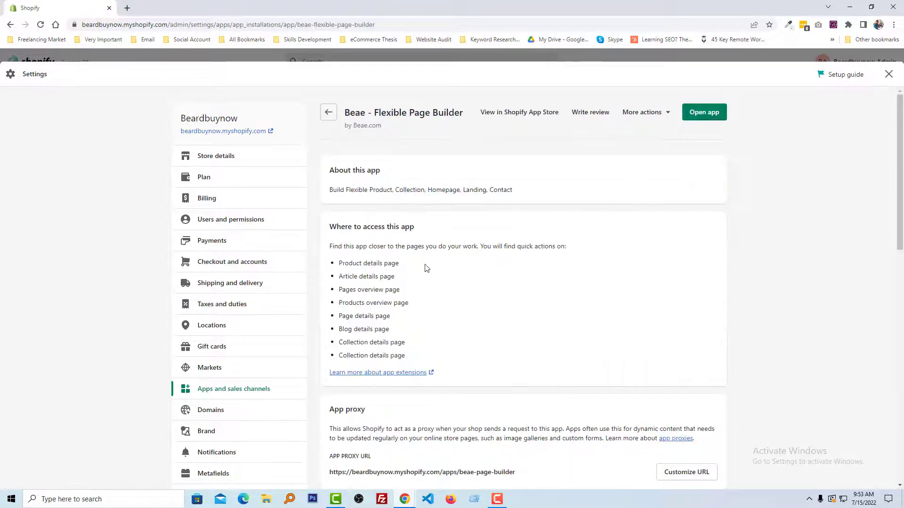
Scroll down the Beae – Flexible Page Builder details page.
scroll(down, 3)
text(Test)
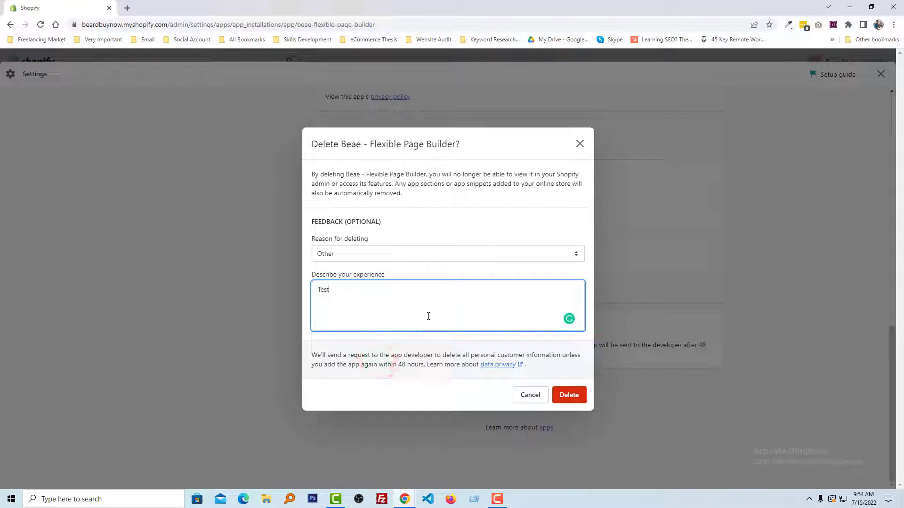
Confirm deleting Beae – Flexible Page Builder with reason Other and feedback 'Test'.
click(568, 395)
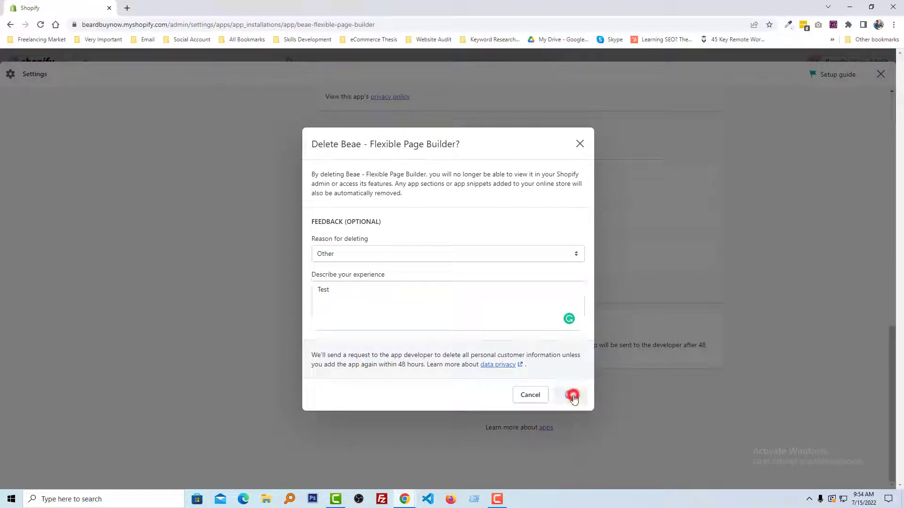
click(571, 395)
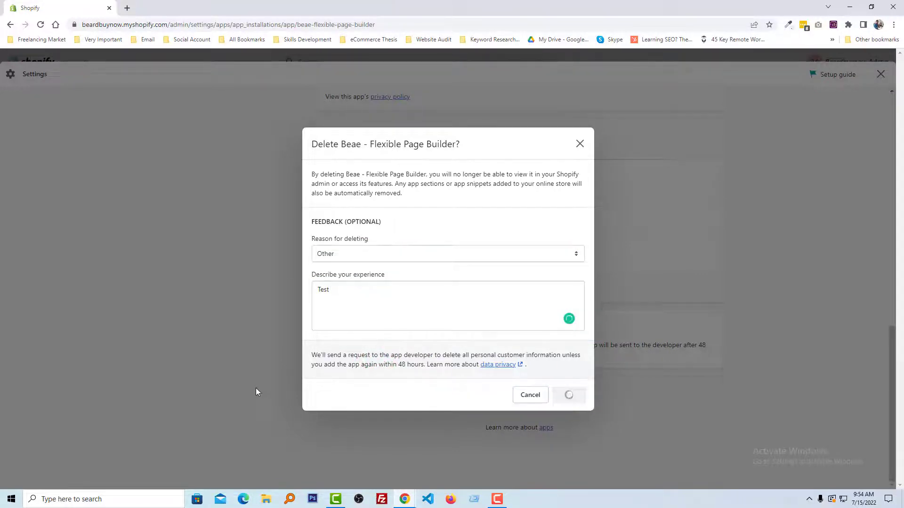
click(568, 394)
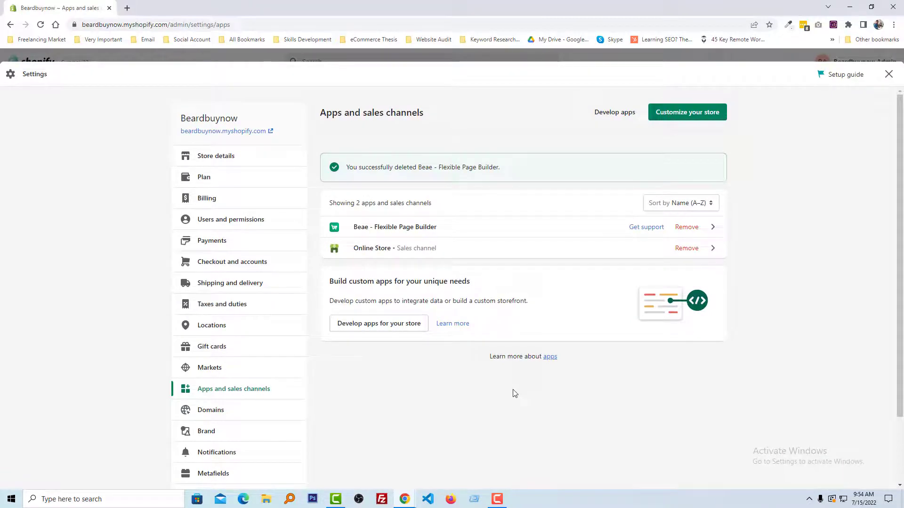
mouse_move(19, 189)
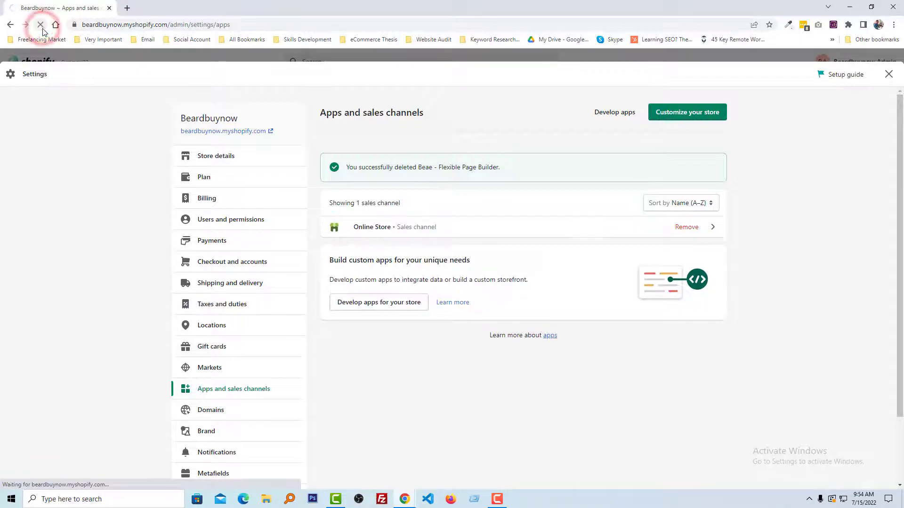
Reload Apps and sales channels to confirm only Online Store is listed.
click(40, 24)
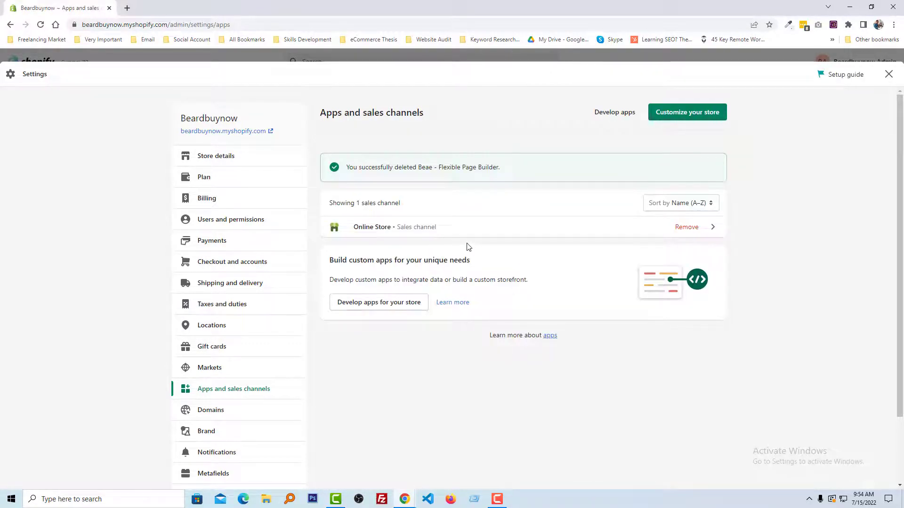
mouse_move(493, 246)
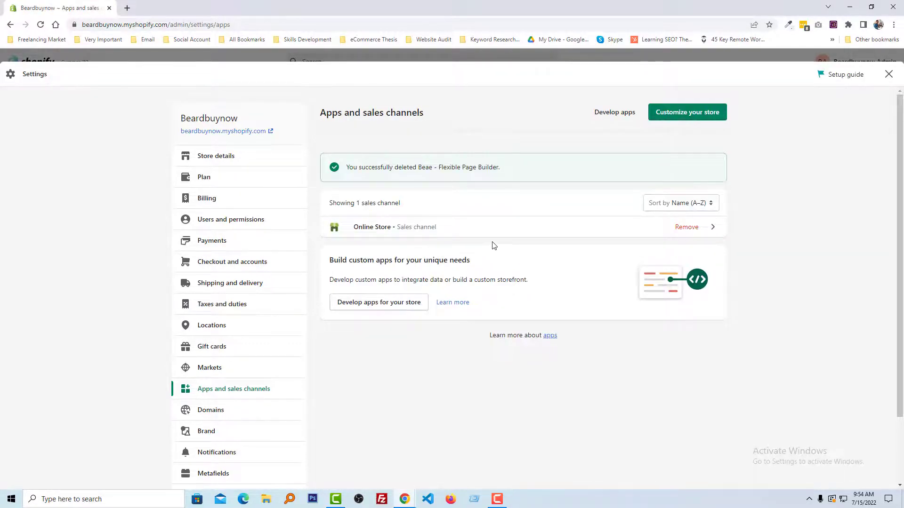